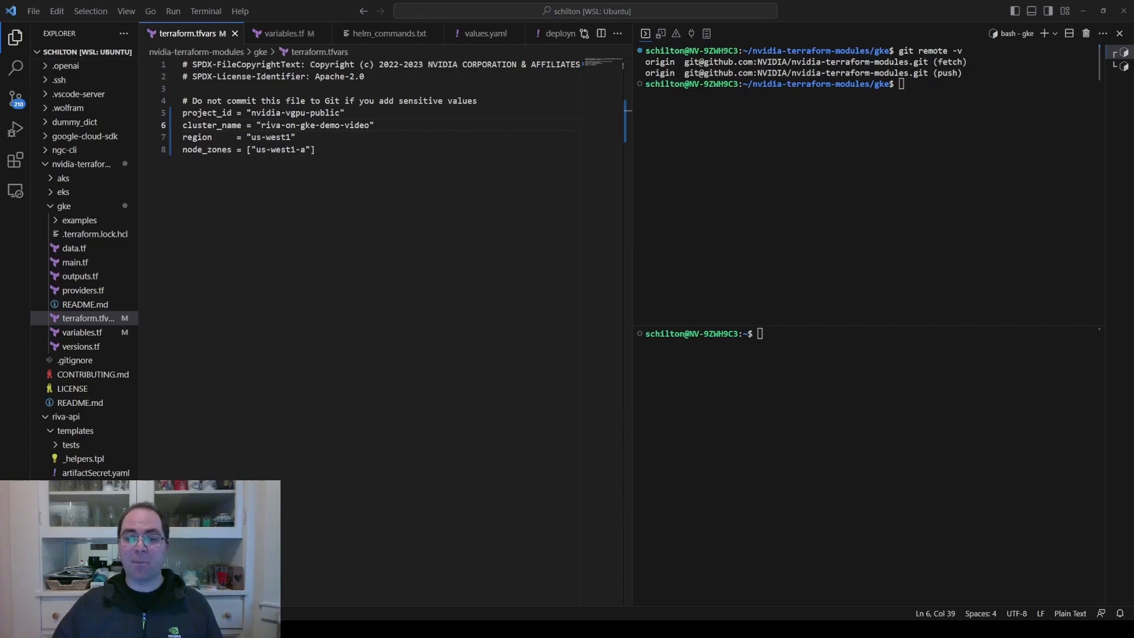
Step: Review the region, CPU and GPU node pool defaults in variables.tf, then start gcloud application-default login
{"action": "left_click", "coordinate": [283, 33]}
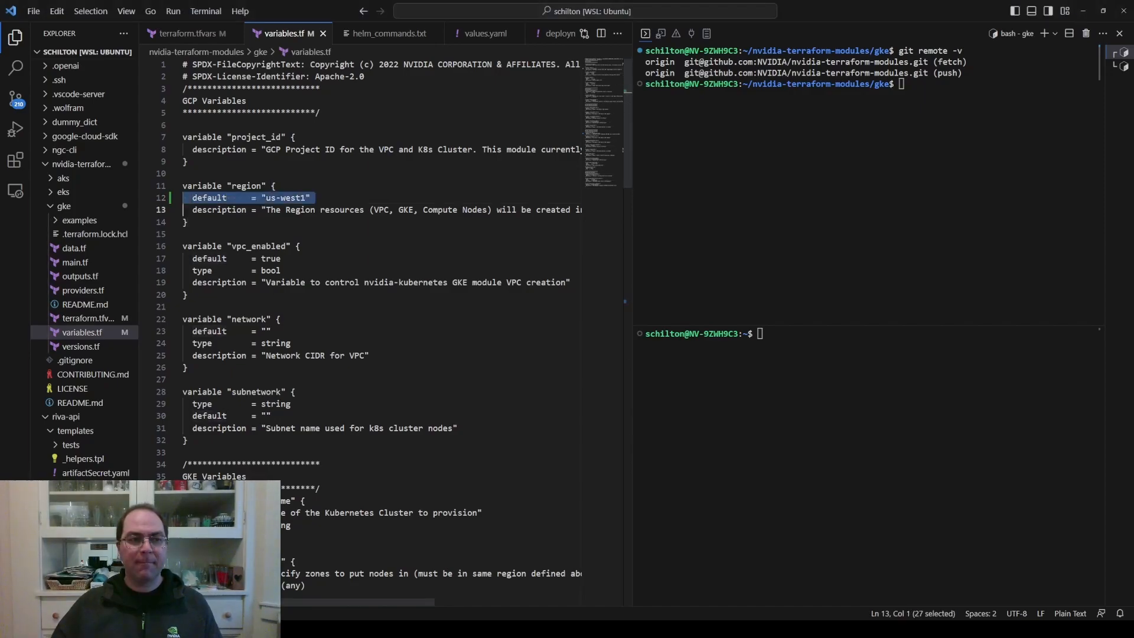
{"action": "scroll", "scroll_direction": "down", "scroll_amount": 3}
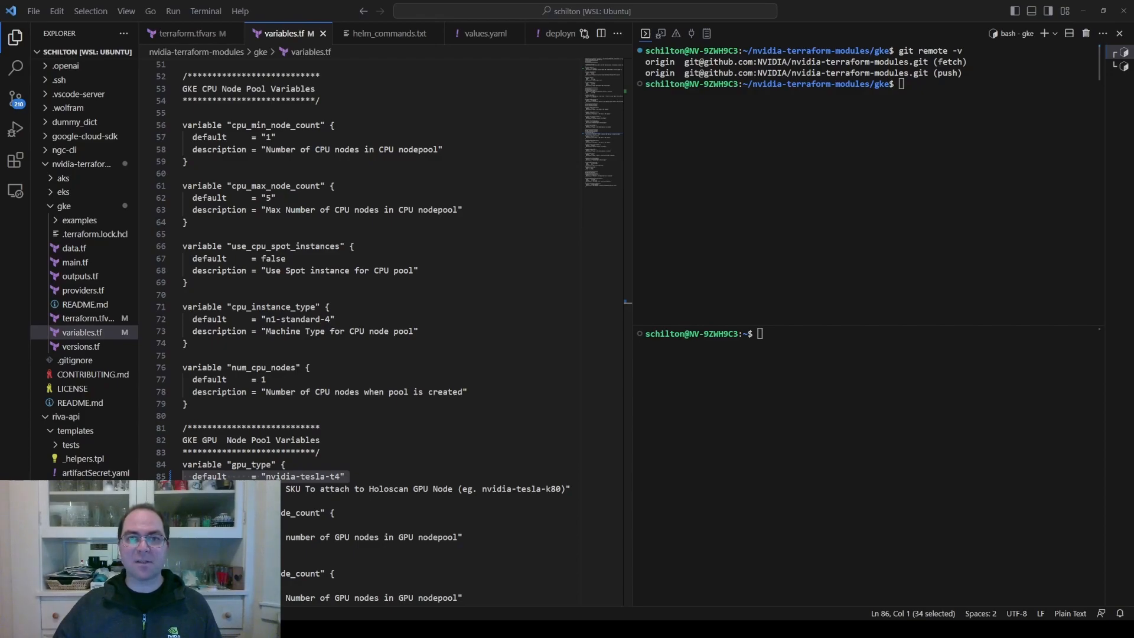
{"action": "type", "text": "gcloud auth application-default login"}
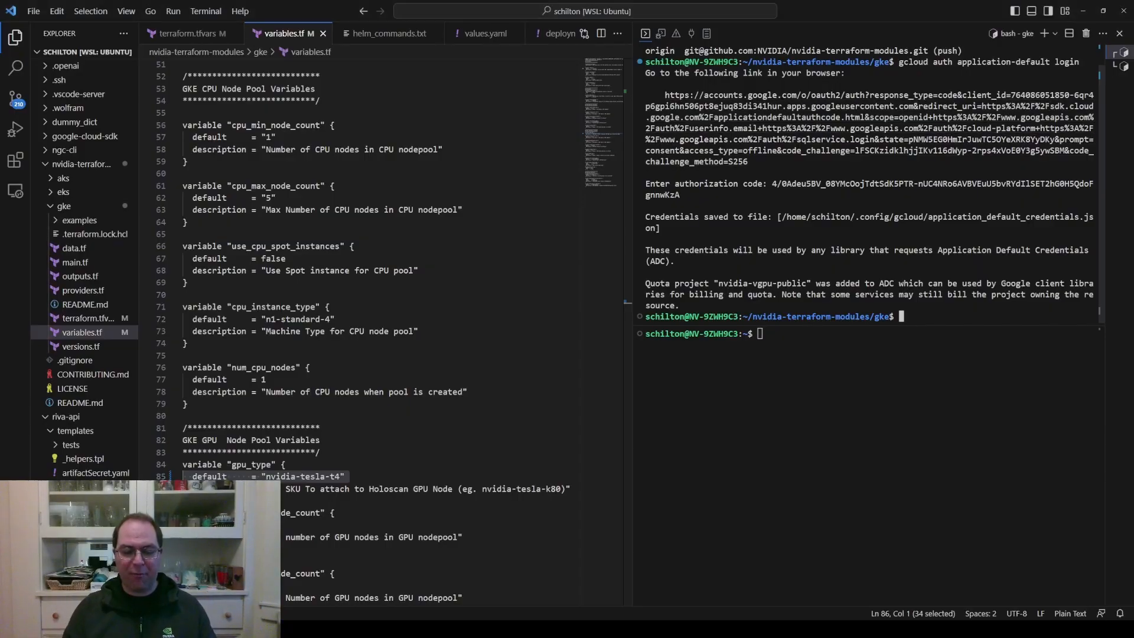
Step: Run terraform init in the gke folder to install the Google, Kubernetes and Helm providers
{"action": "type", "text": "terrafor"}
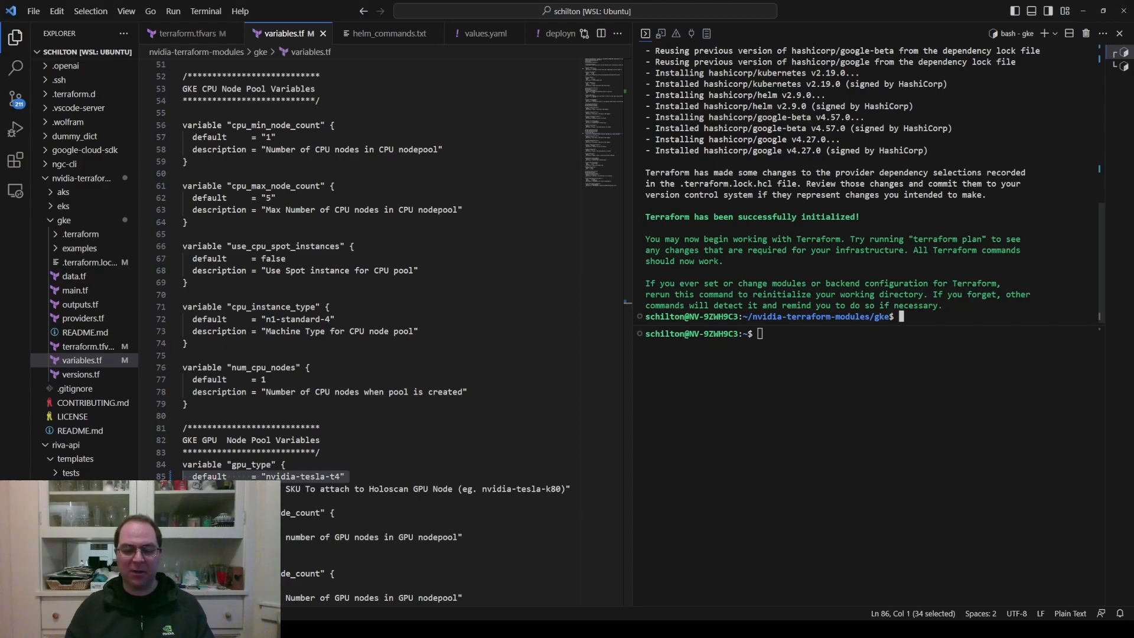
Step: Run terraform plan and review the holoscan VPC, subnet and GKE cluster resources to be created
{"action": "type", "text": "terraform plan"}
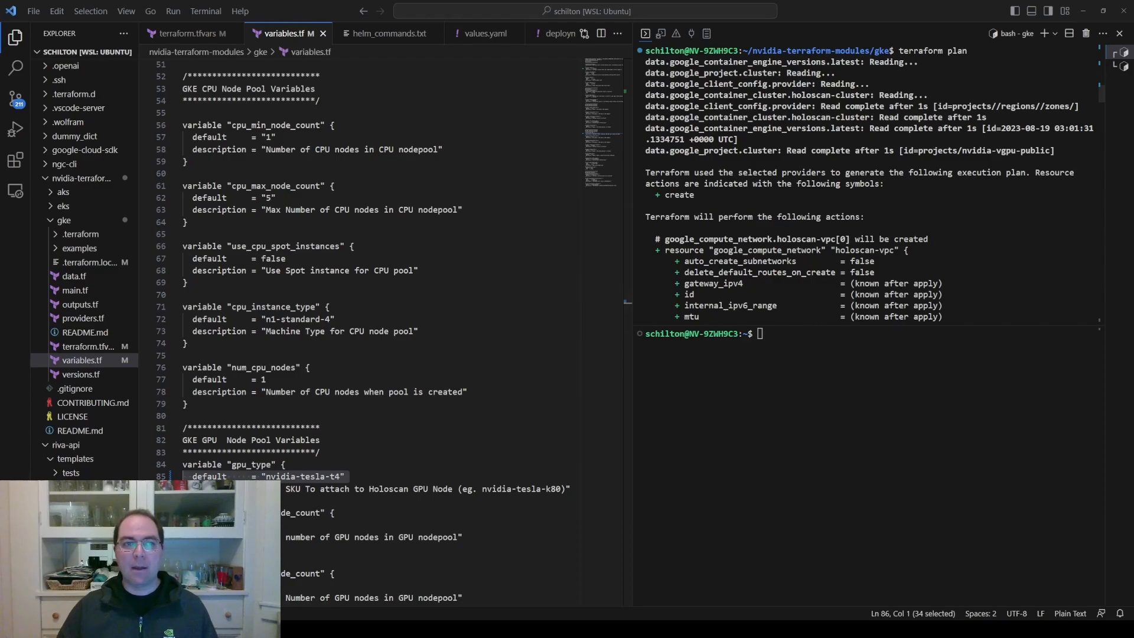
{"action": "scroll", "scroll_direction": "down", "scroll_amount": 3}
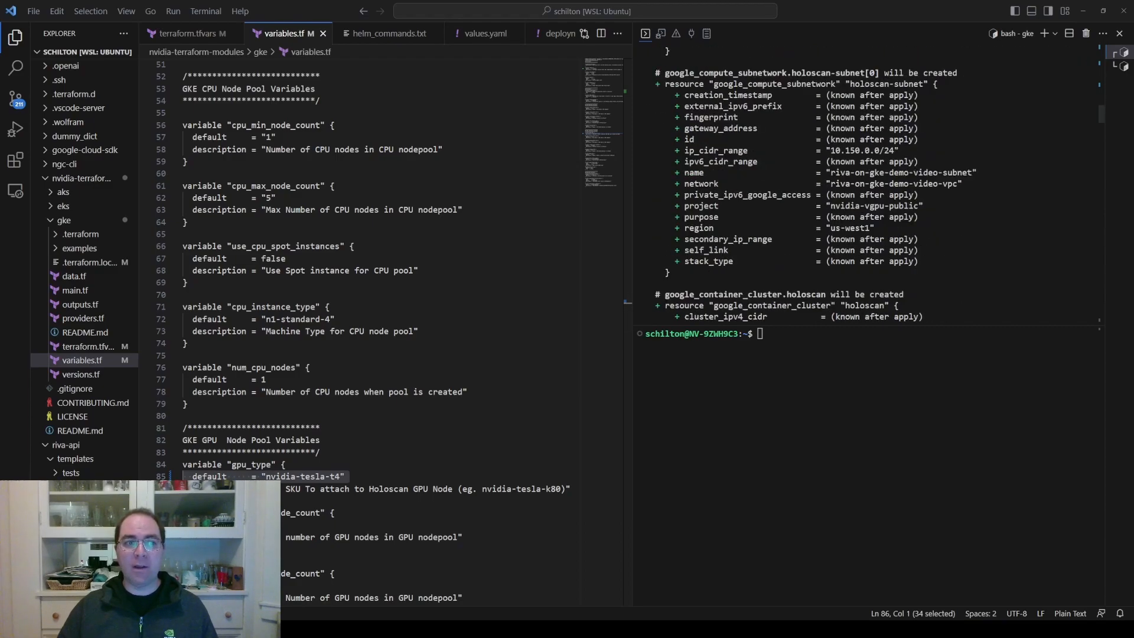